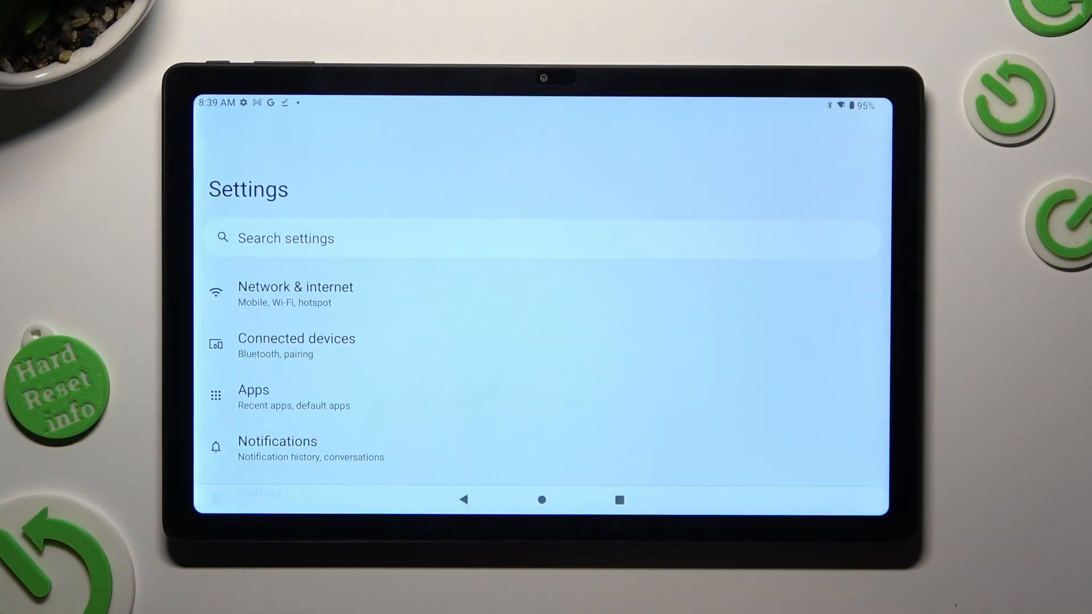
- Reach the About tablet page listing the device name HiPad Max
scroll("down", 3)
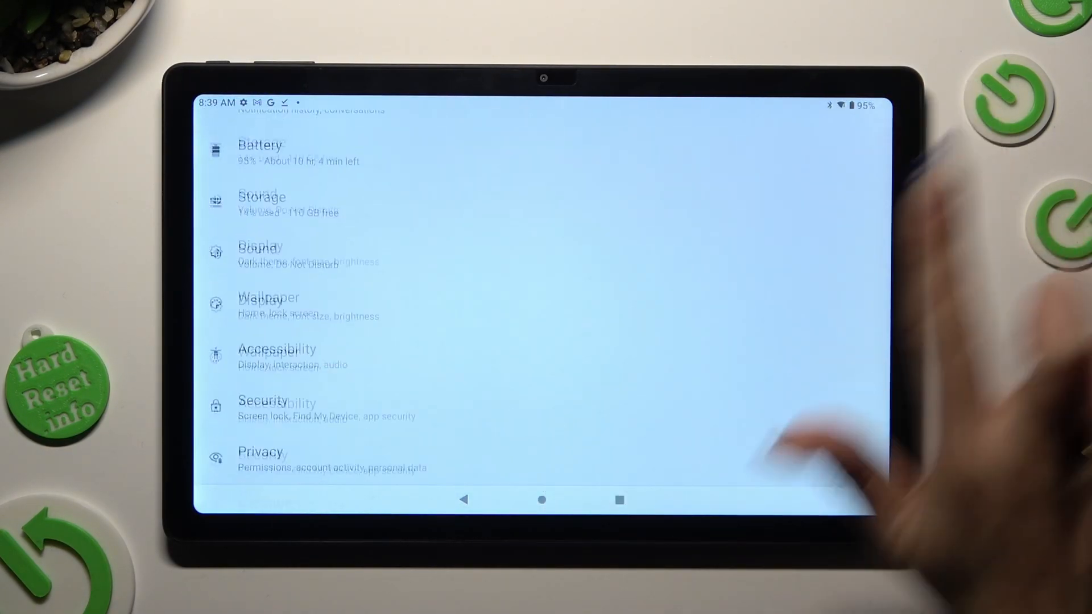
scroll("down", 3)
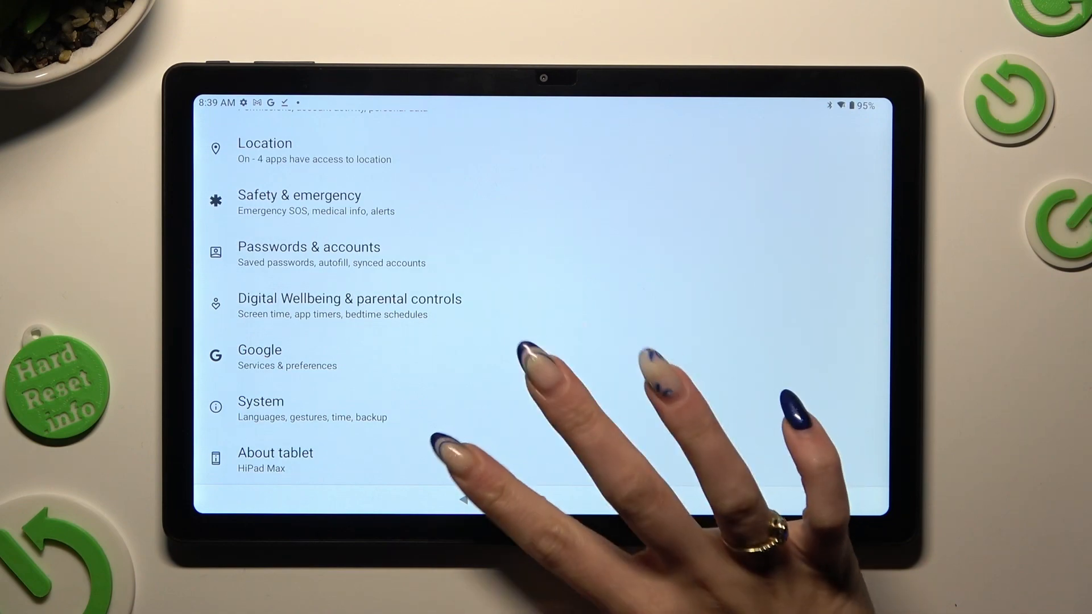
left_click(275, 453)
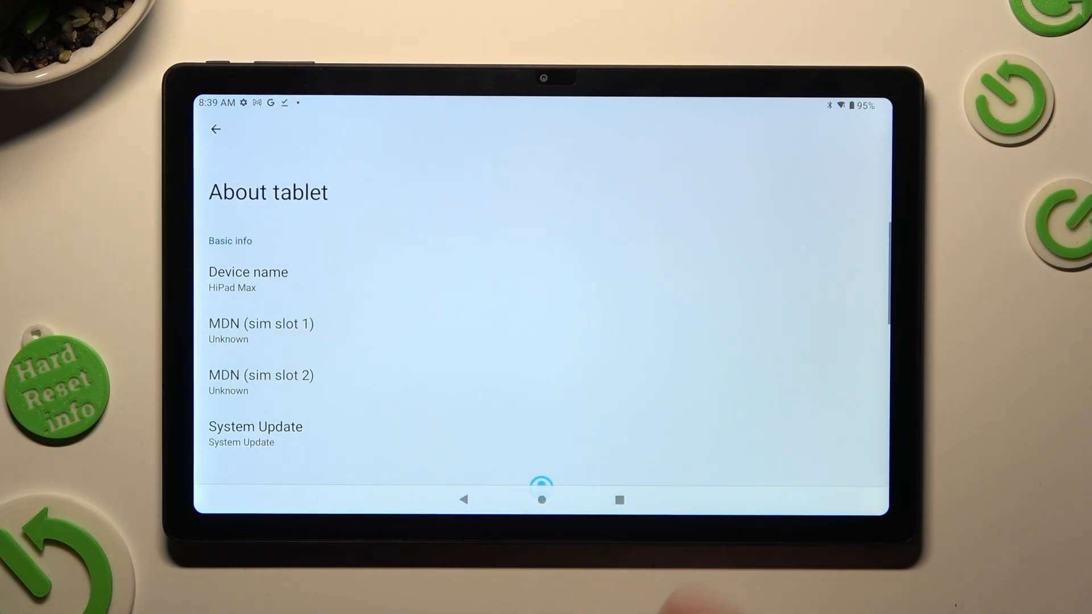
- Edit the device name field, replacing HiPad Max with a new name starting with S
left_click(248, 273)
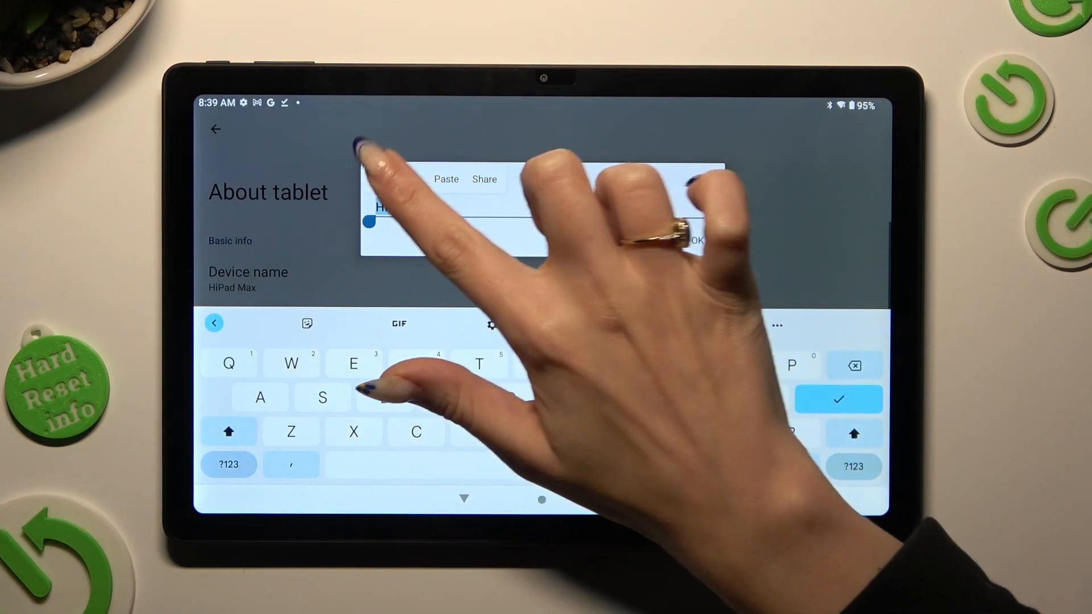
type("S")
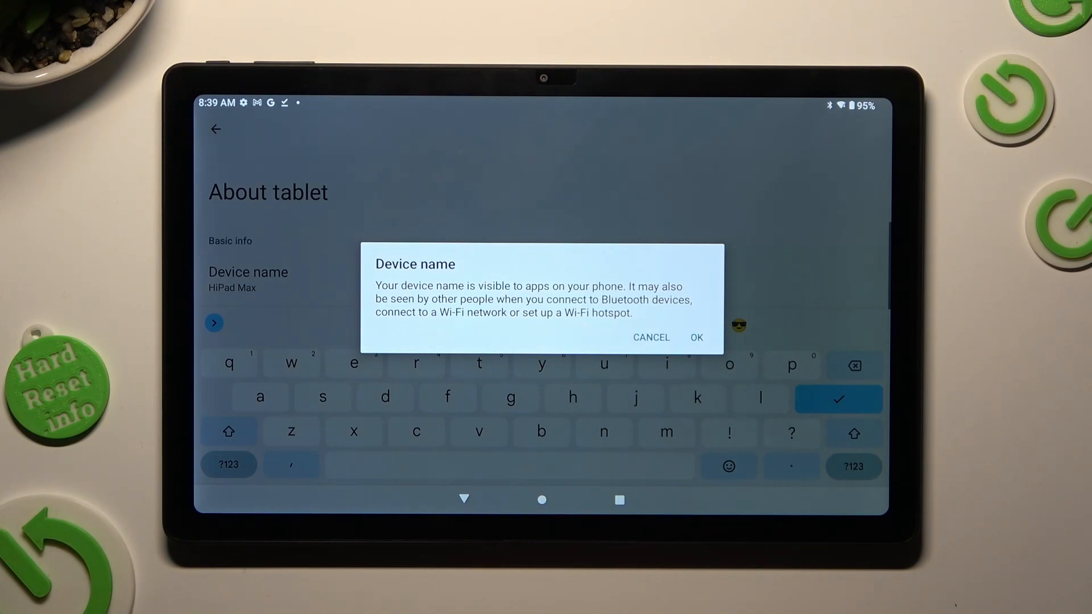
- Confirm Sunny as the device name, then refill the name editor with the HiPad Max suggestion
left_click(696, 337)
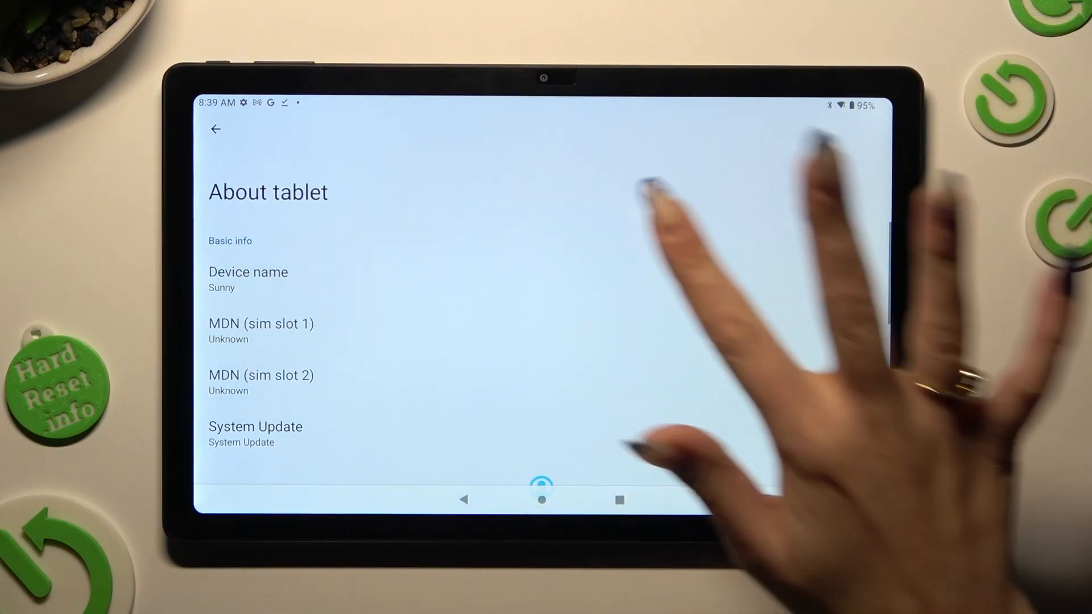
left_click(248, 272)
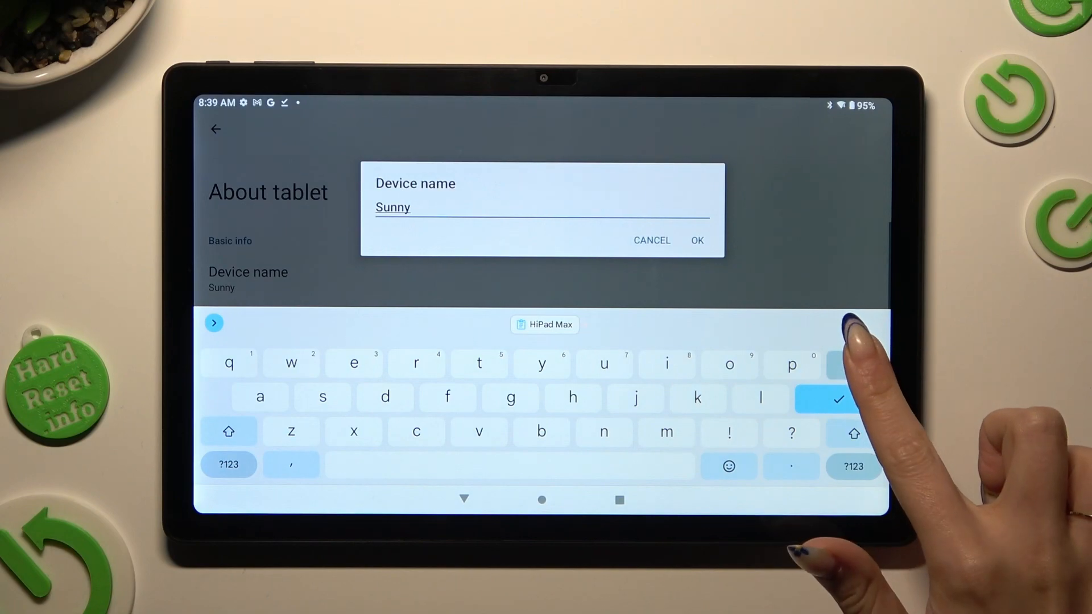
left_click(543, 326)
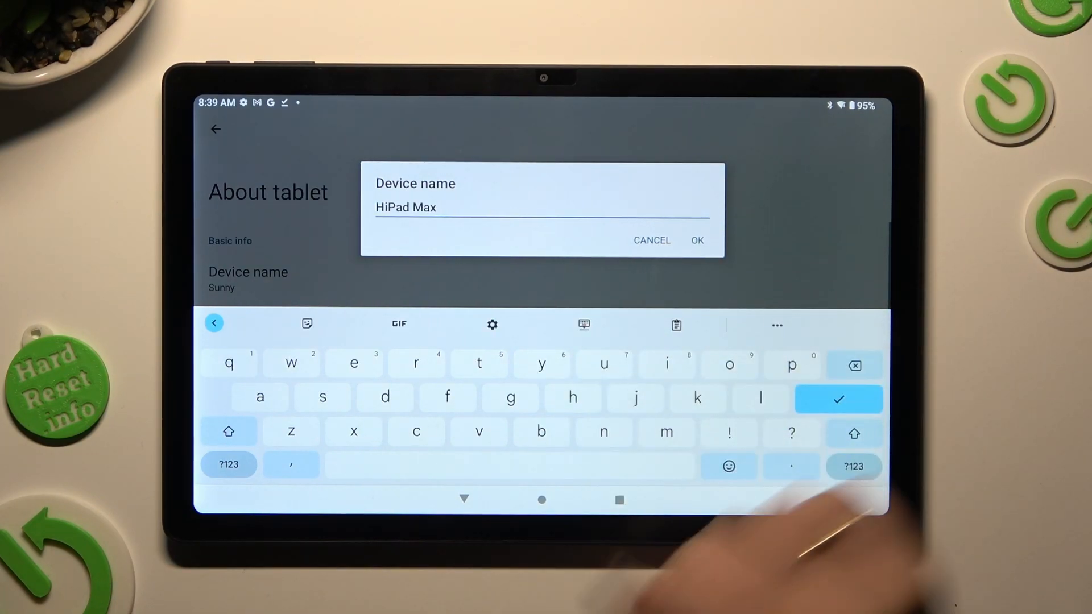